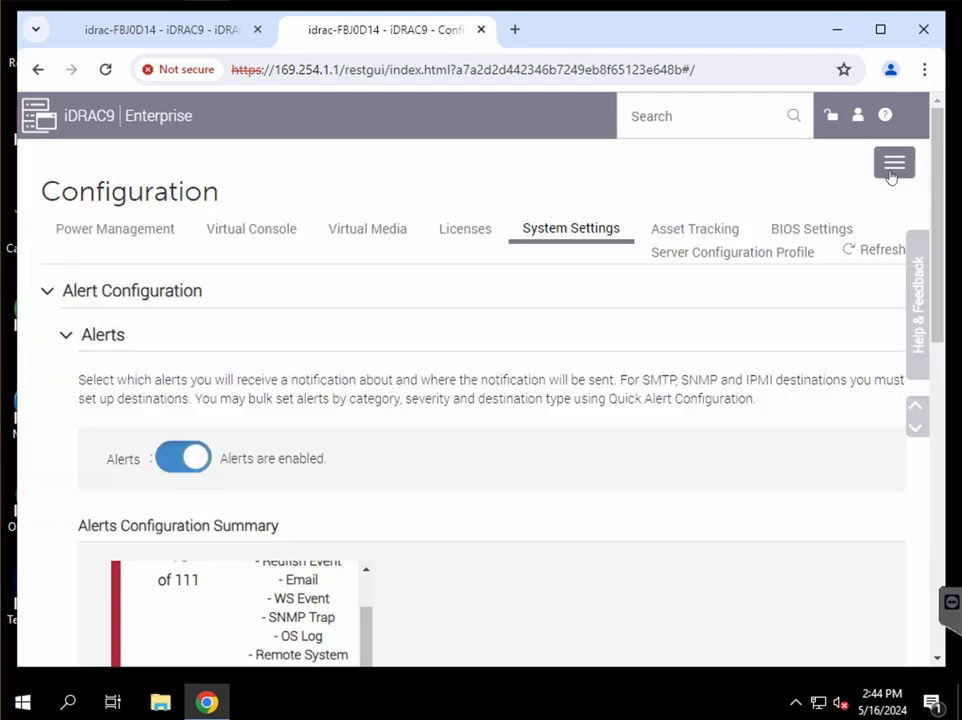
# Navigate via the main menu to Configuration > System Settings with its Alert Configuration sections
pyautogui.click(893, 162)
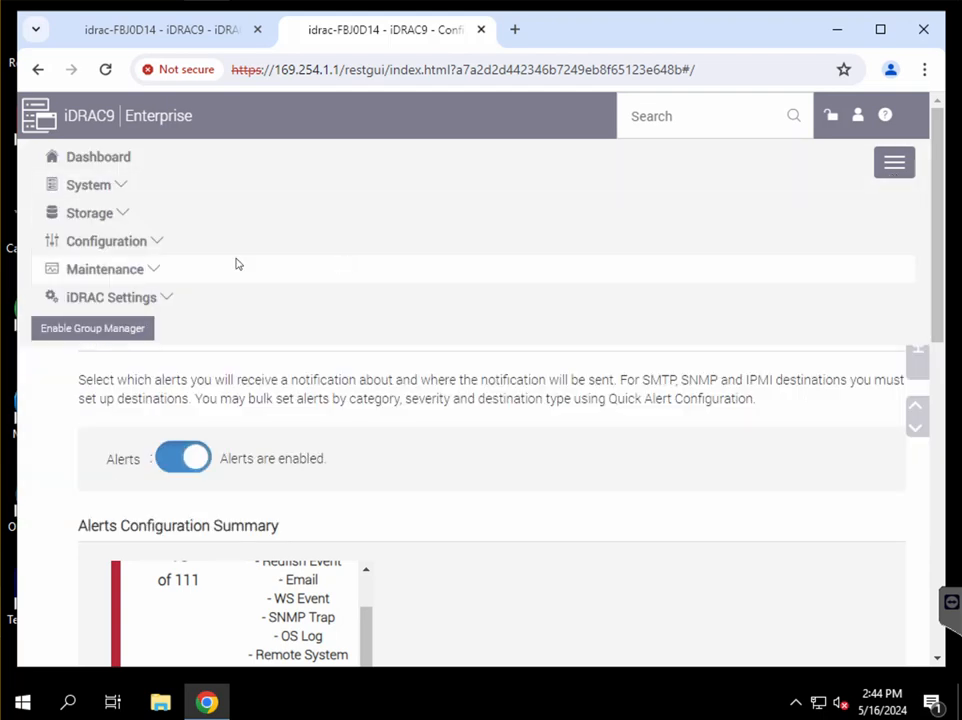
pyautogui.moveTo(137, 254)
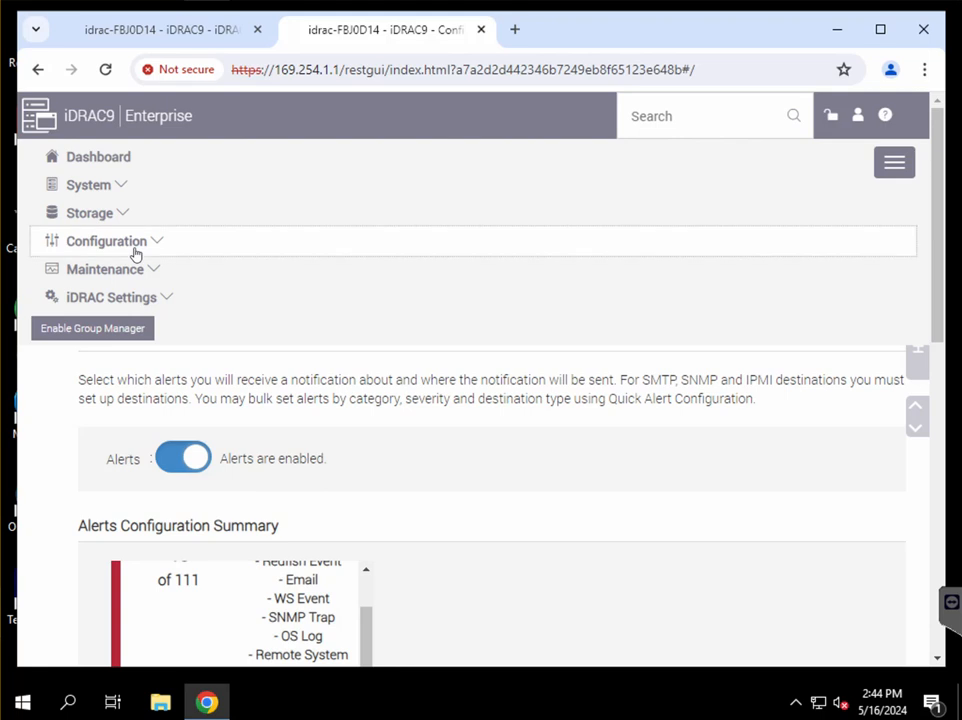
pyautogui.click(105, 241)
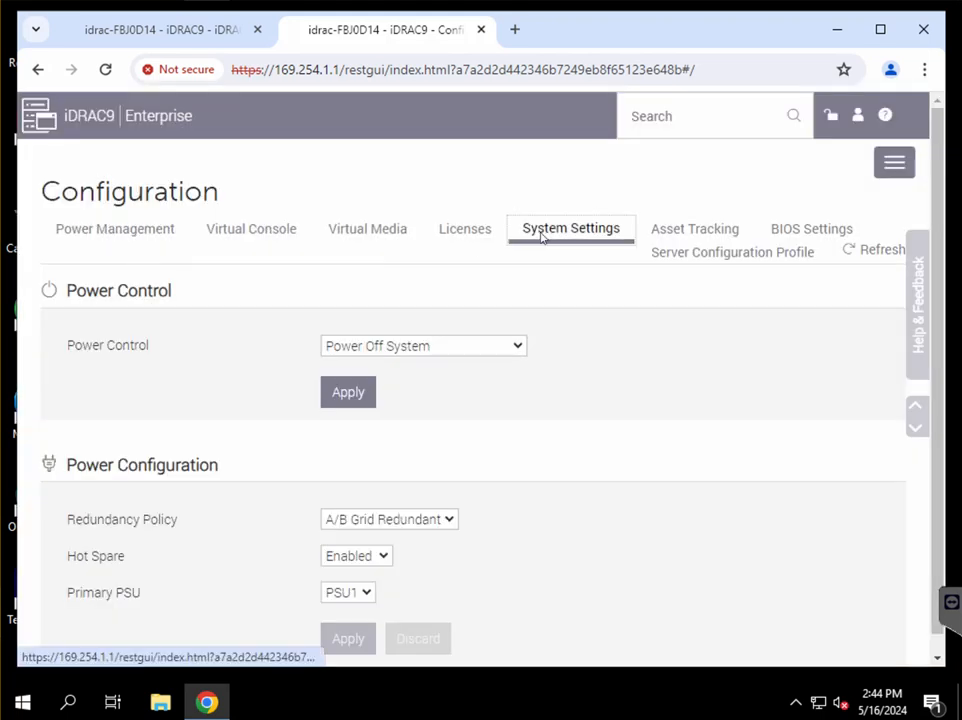
pyautogui.click(571, 228)
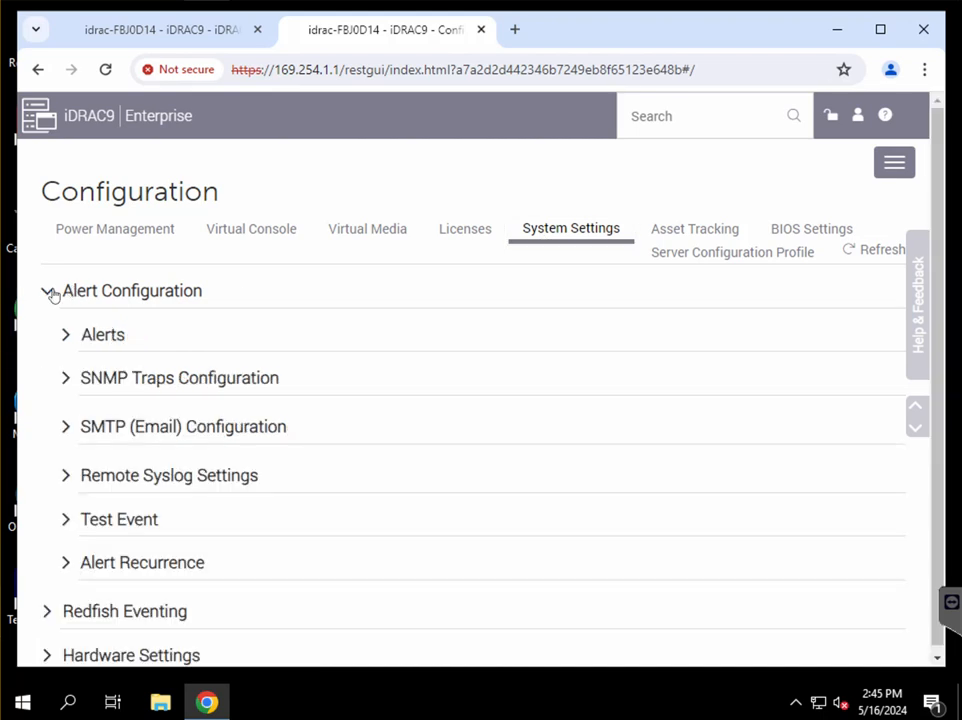
# Expand the Alerts section and scroll through the Alerts Configuration Summary per severity
pyautogui.click(65, 334)
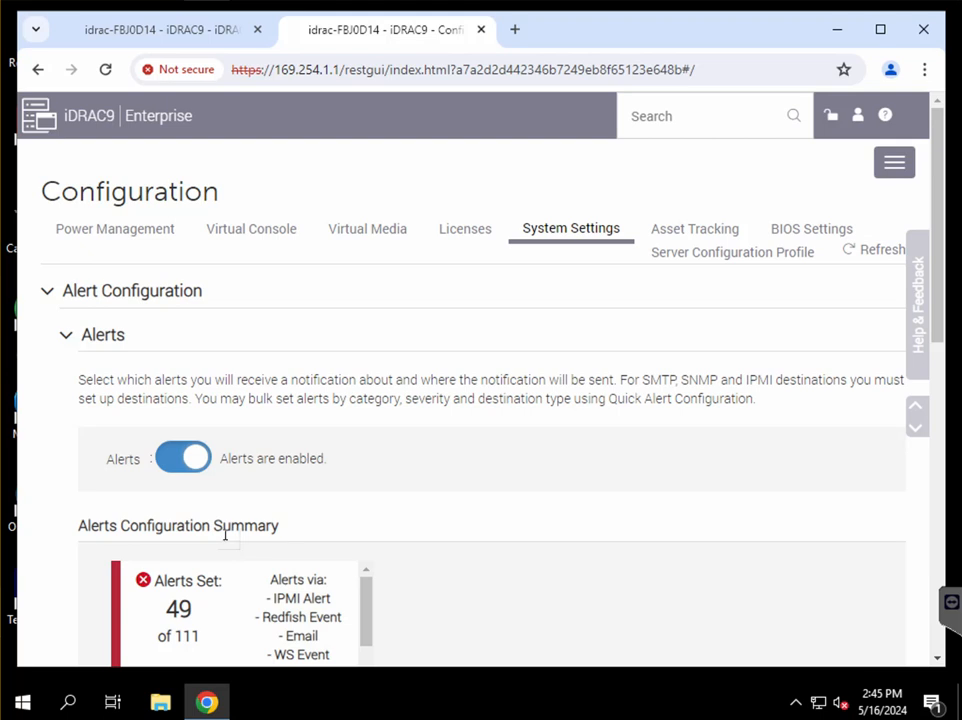
pyautogui.scroll(-3)
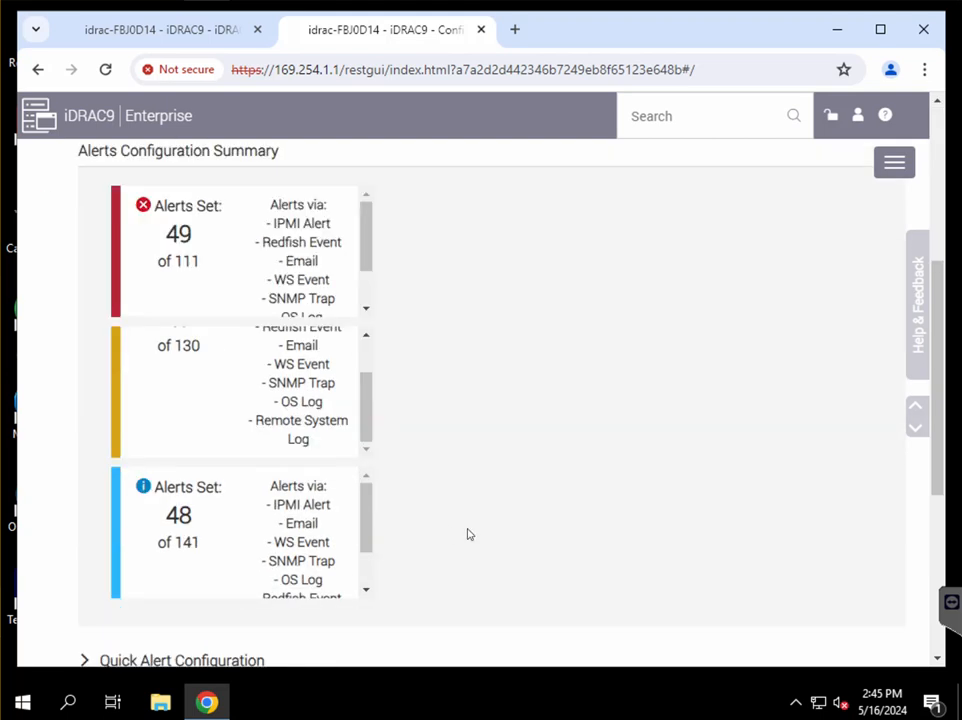
pyautogui.scroll(3)
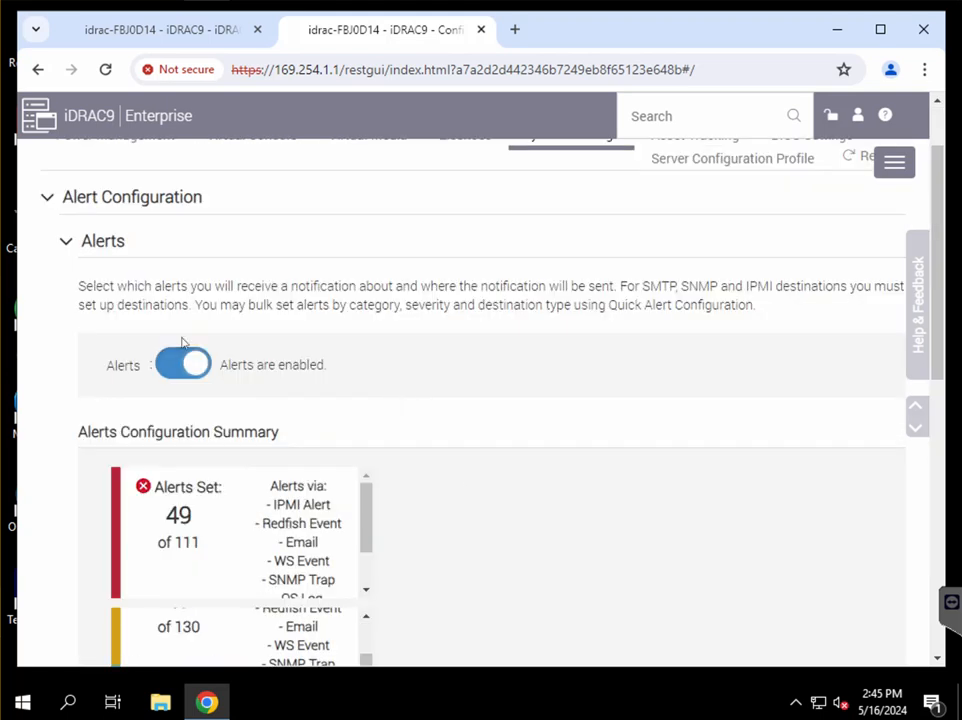
pyautogui.scroll(-3)
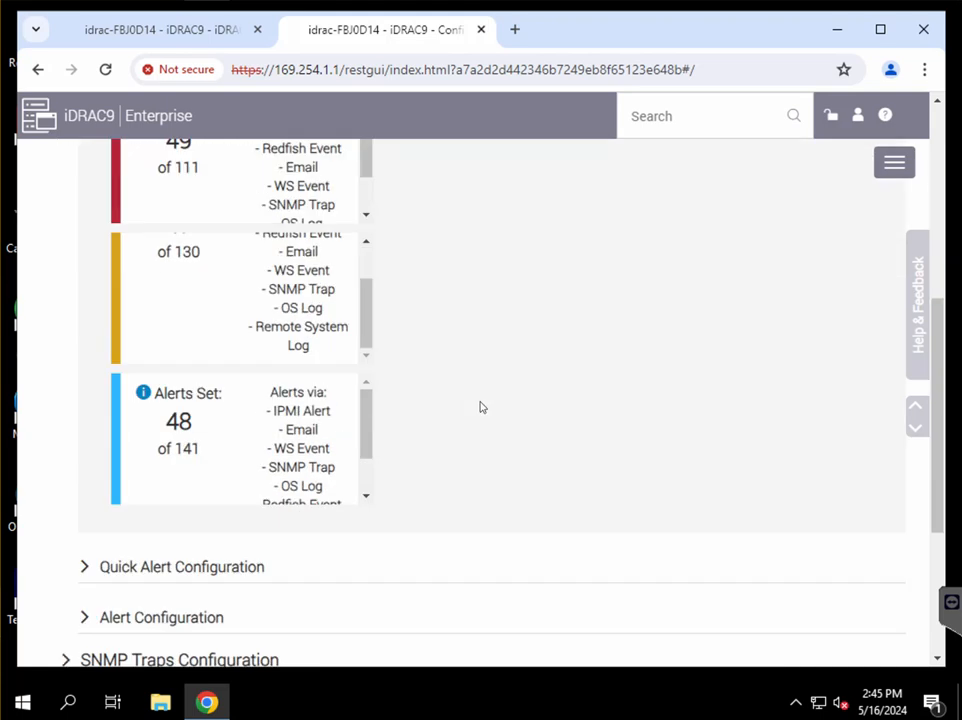
pyautogui.scroll(-3)
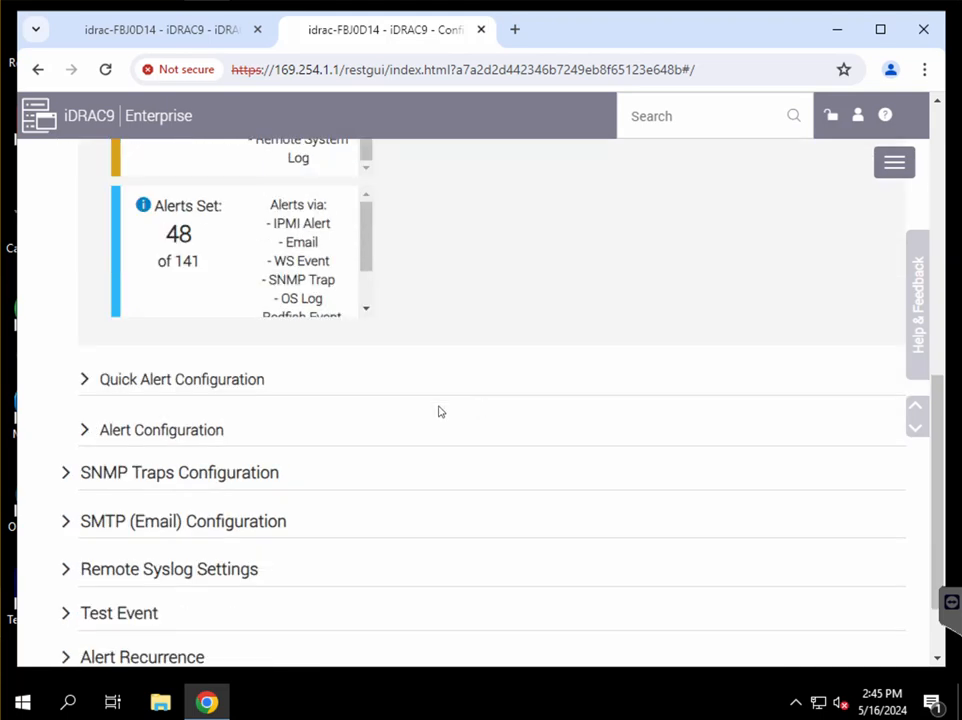
# Expand the per-alert configuration table and show the Storage categories (Battery, Cable, Physical Disk)
pyautogui.click(161, 429)
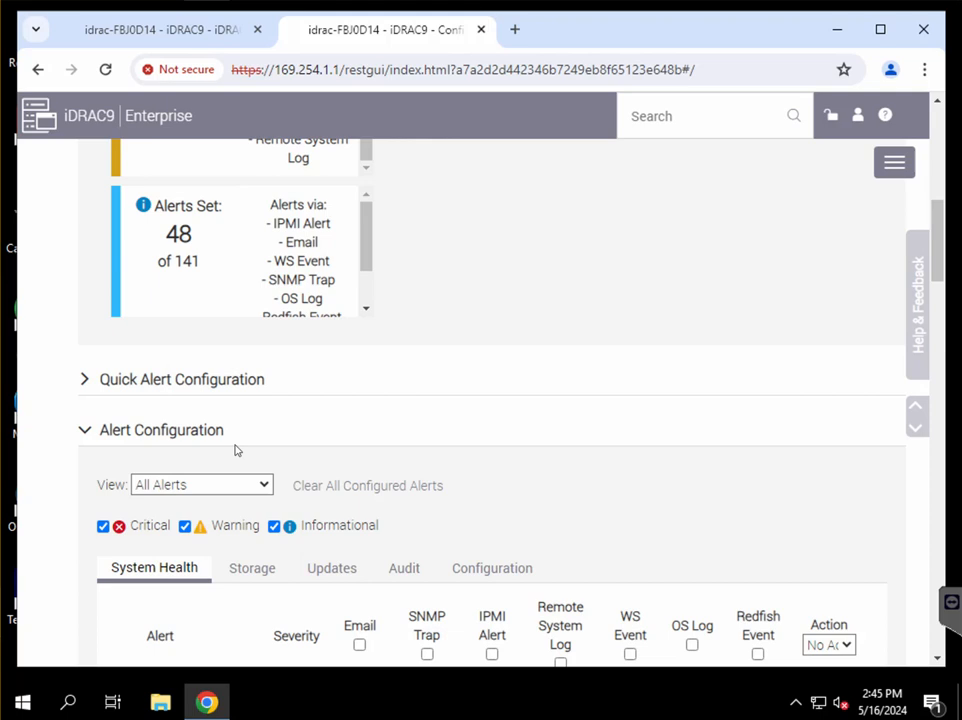
pyautogui.click(252, 568)
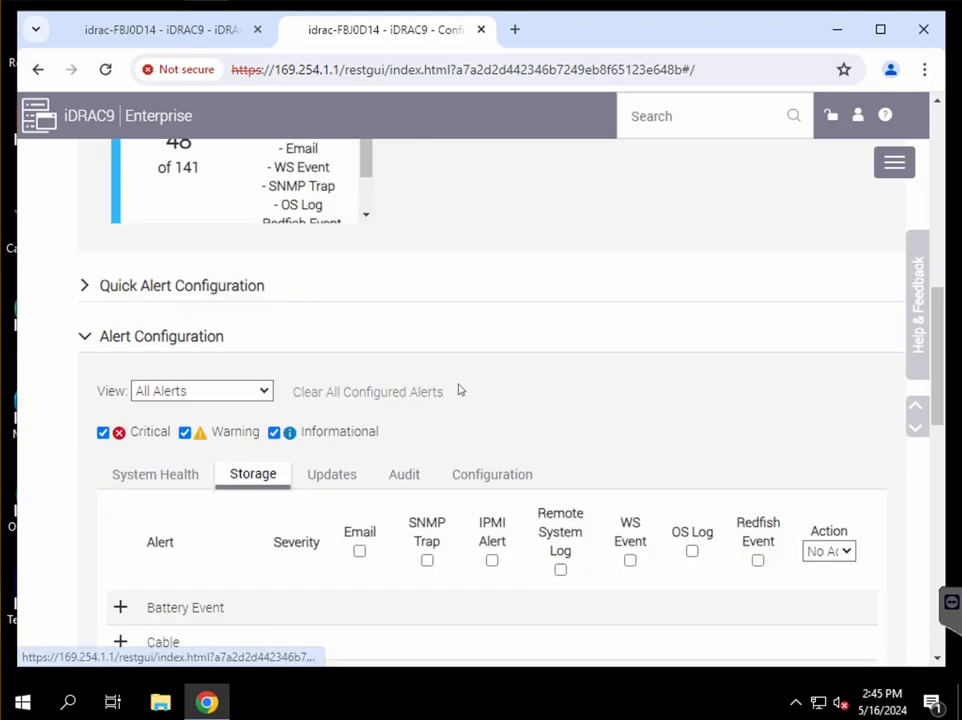
pyautogui.scroll(-3)
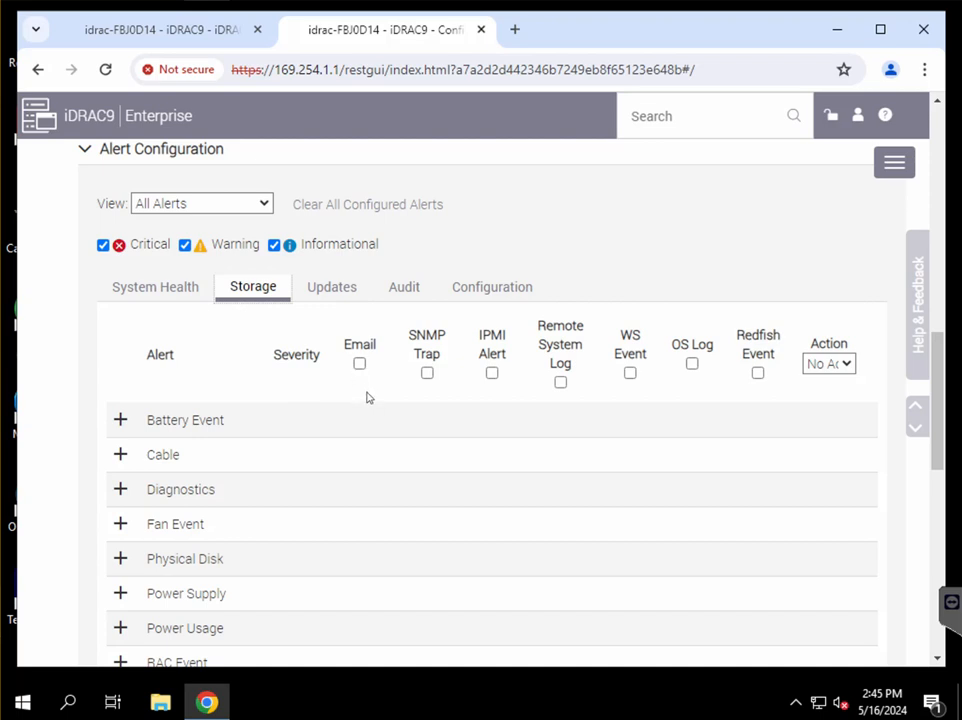
pyautogui.moveTo(291, 468)
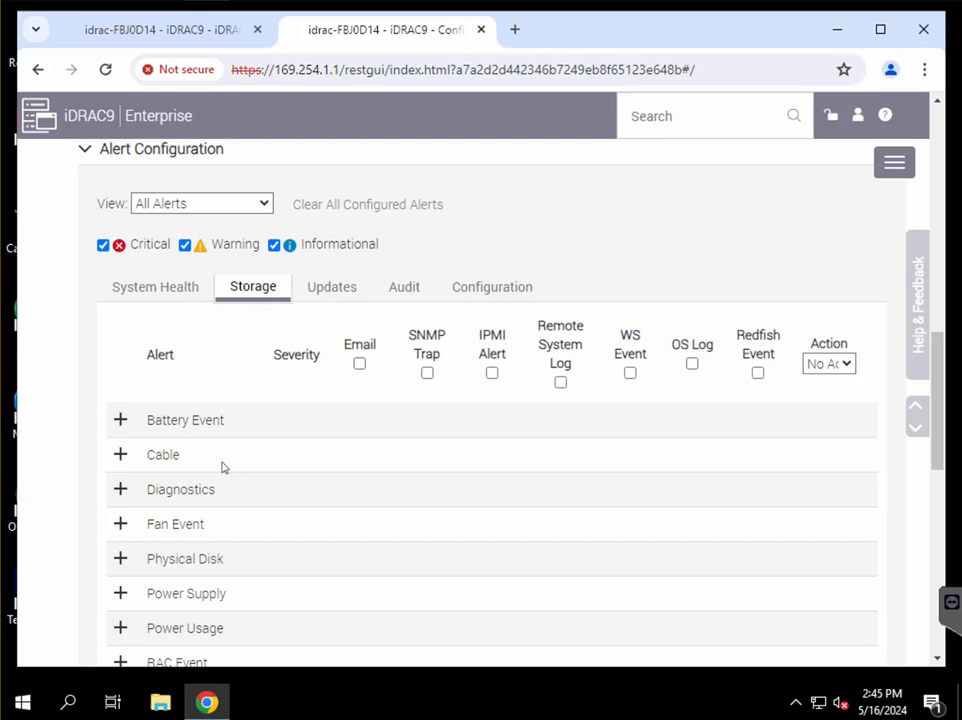
pyautogui.moveTo(122, 568)
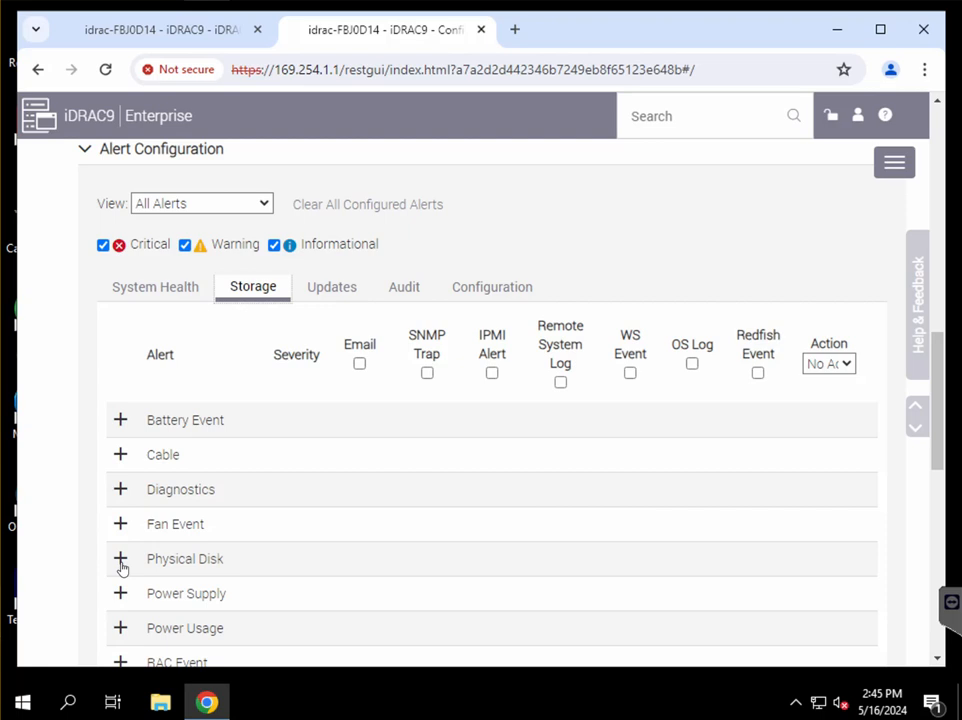
# Expand Physical Disk alerts, showing email and Redfish for critical and warning plus OS log for warning
pyautogui.click(120, 559)
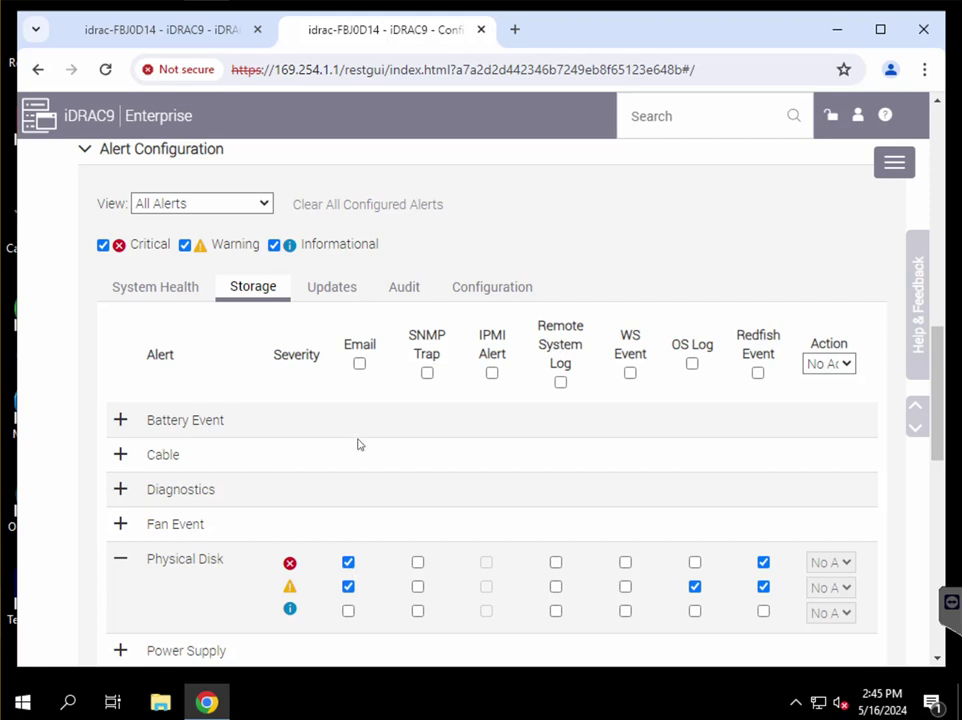
pyautogui.scroll(-3)
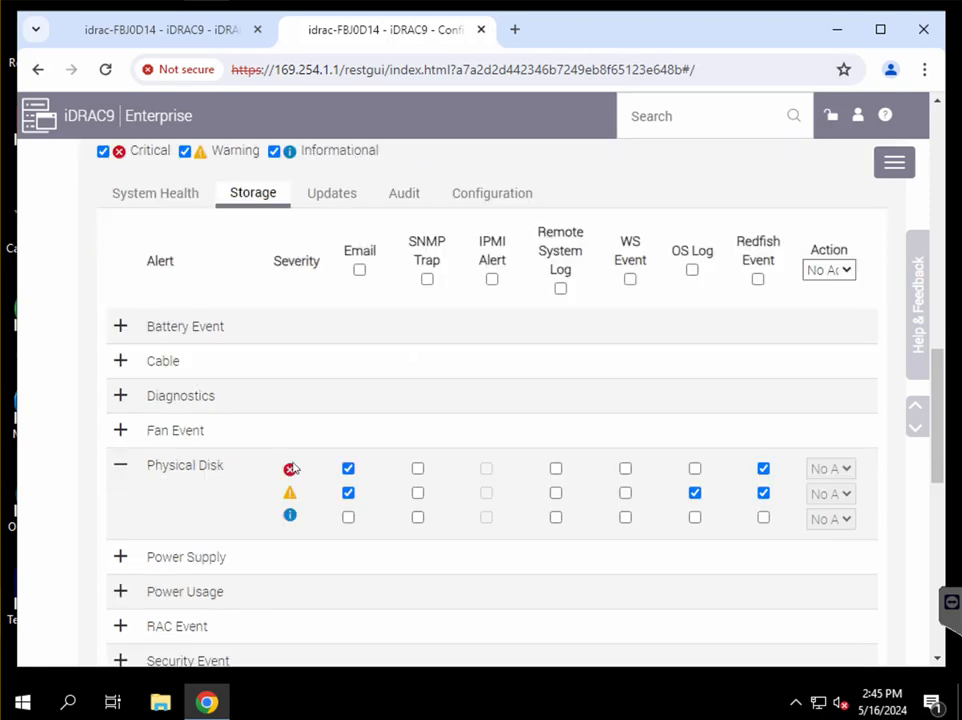
pyautogui.scroll(-3)
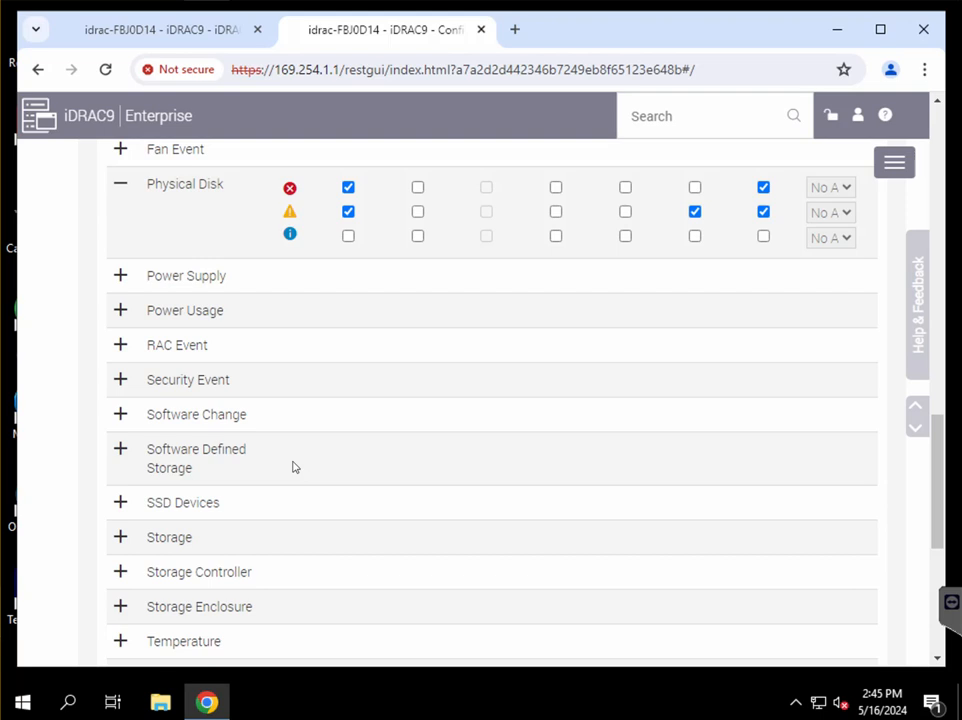
pyautogui.scroll(-3)
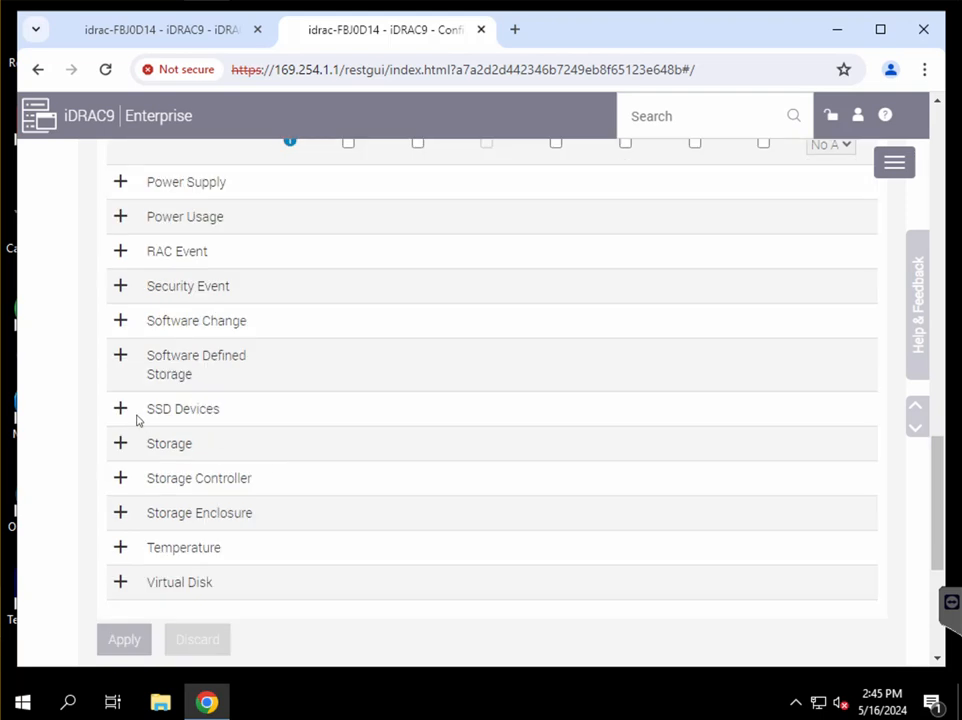
# Expand SSD Devices, Storage, Storage Controller, Storage Enclosure, Temperature and Virtual Disk alert settings
pyautogui.click(120, 408)
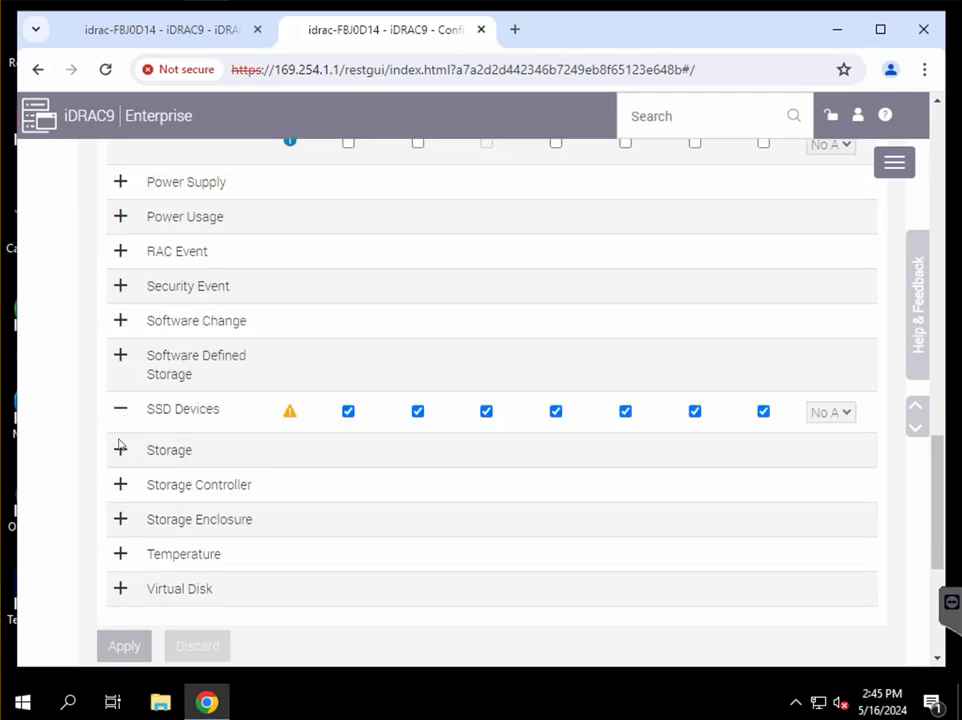
pyautogui.click(120, 449)
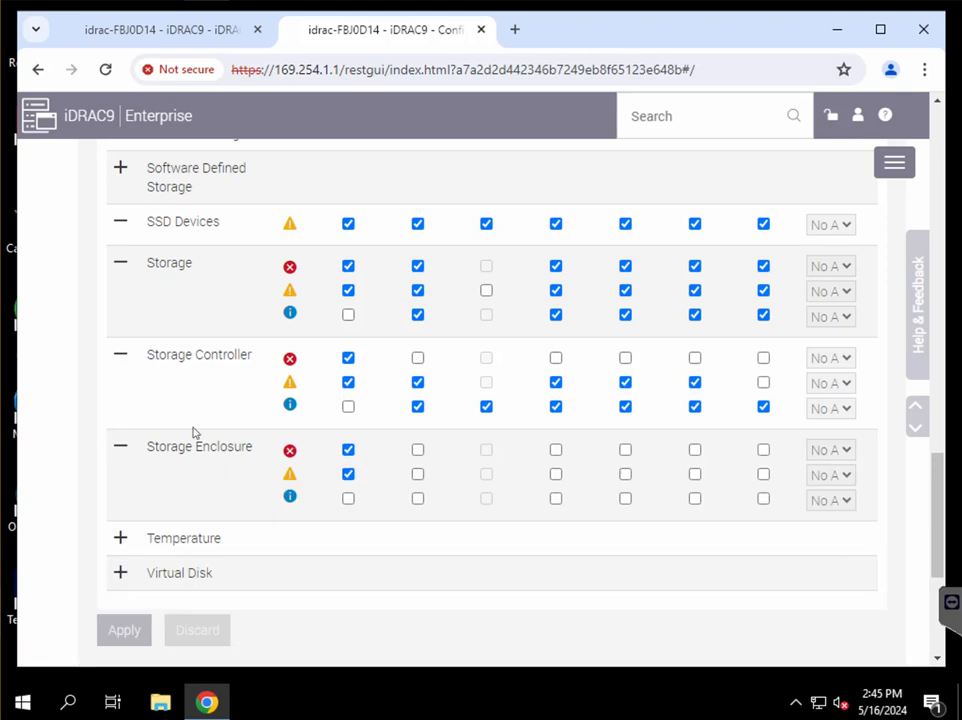
pyautogui.scroll(-3)
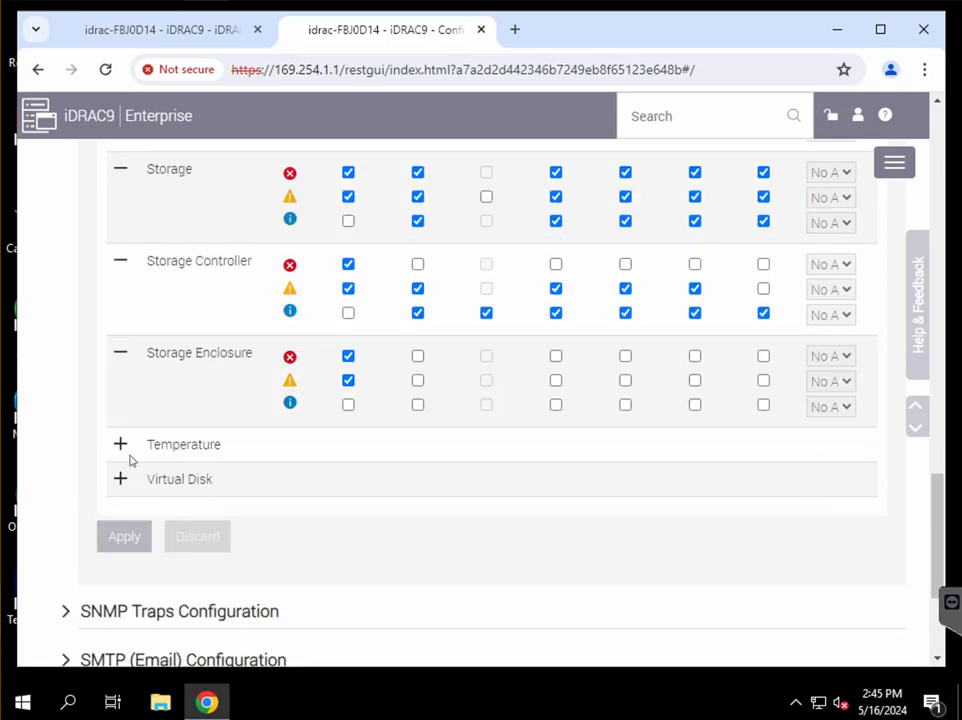
pyautogui.click(120, 444)
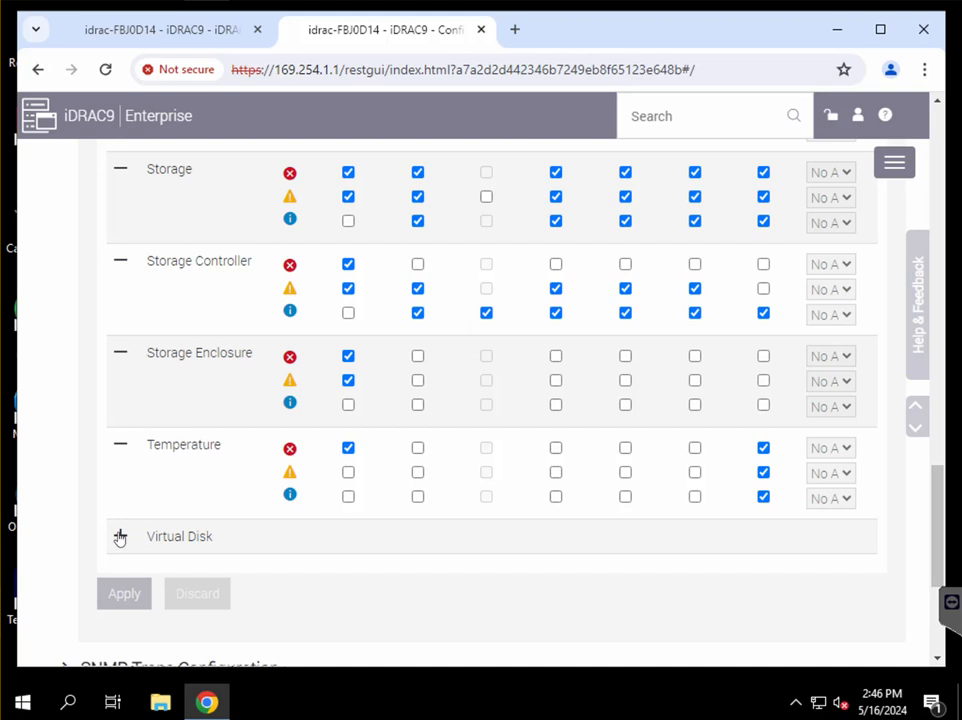
pyautogui.click(120, 536)
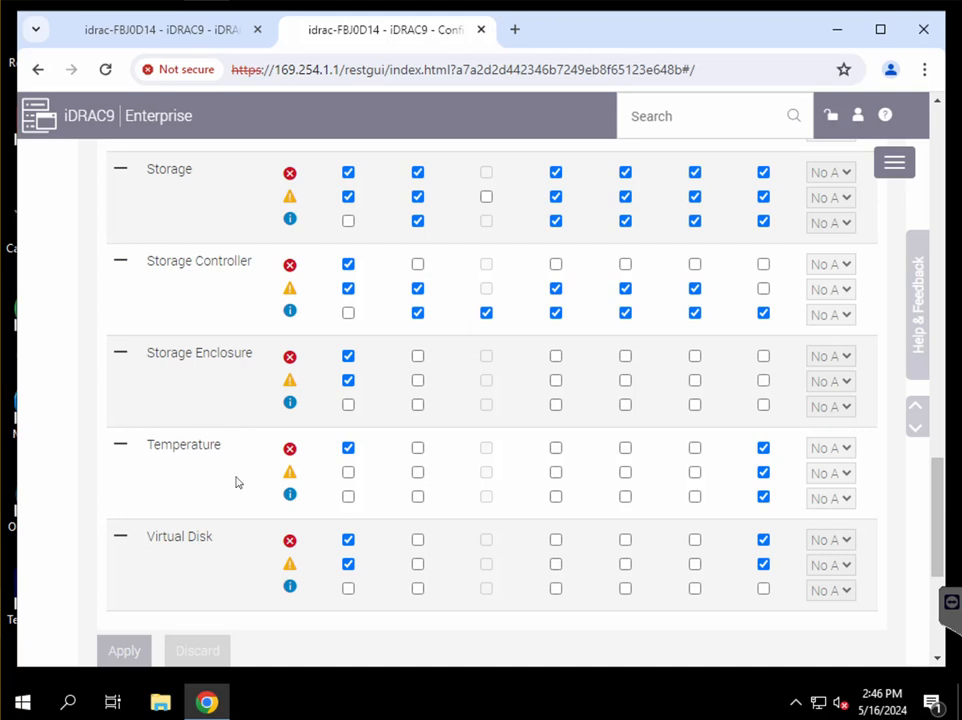
pyautogui.scroll(-3)
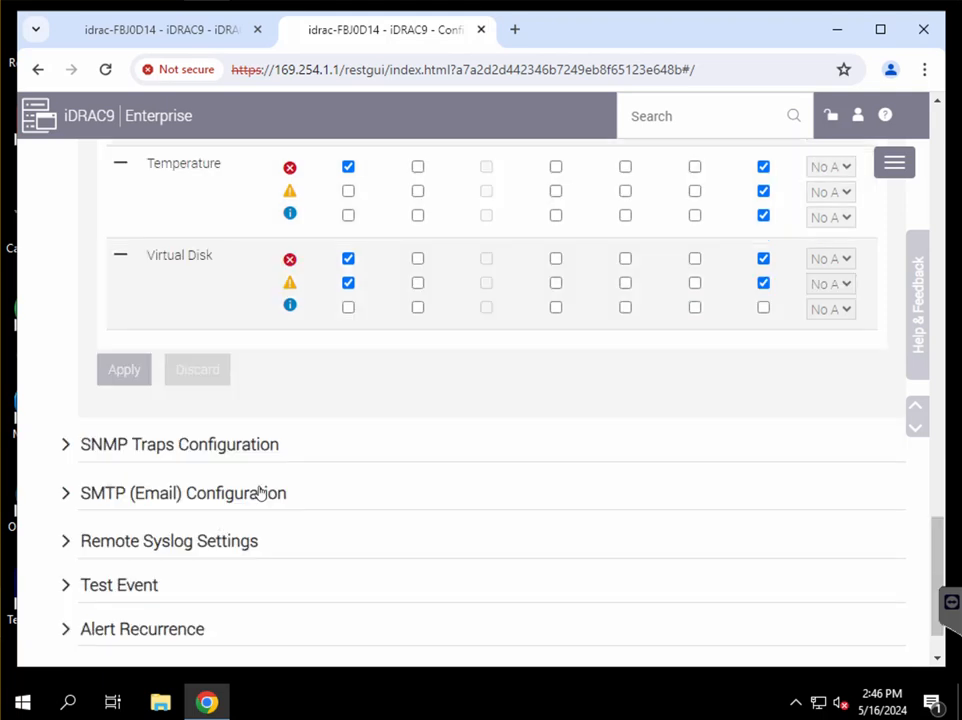
# Expand SMTP (Email) Configuration showing Email Alert 1 enabled with its destination address
pyautogui.click(183, 492)
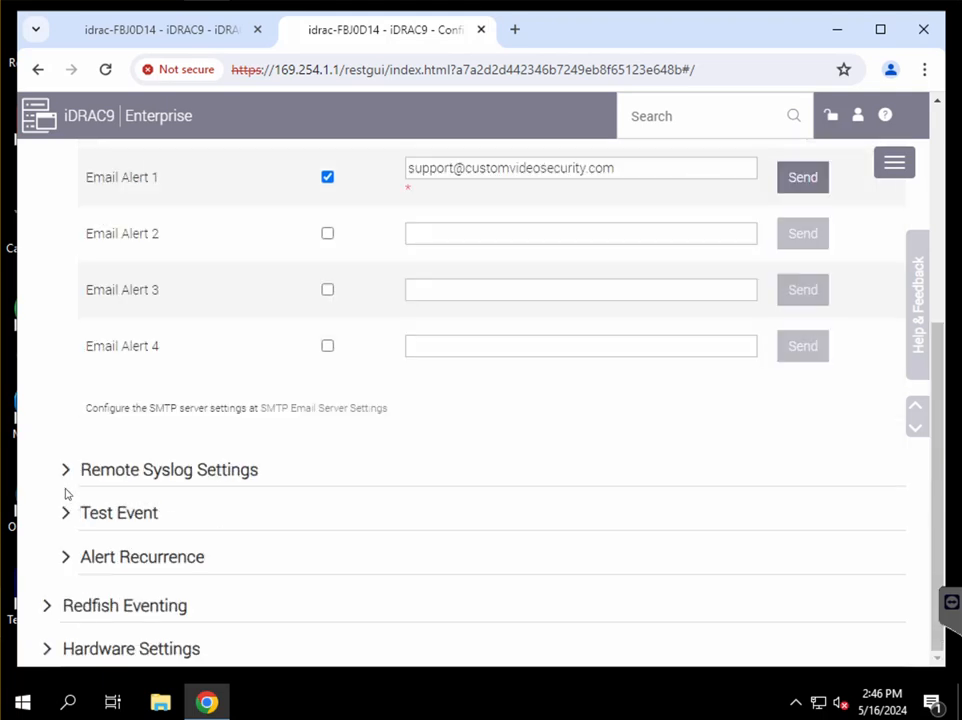
pyautogui.scroll(3)
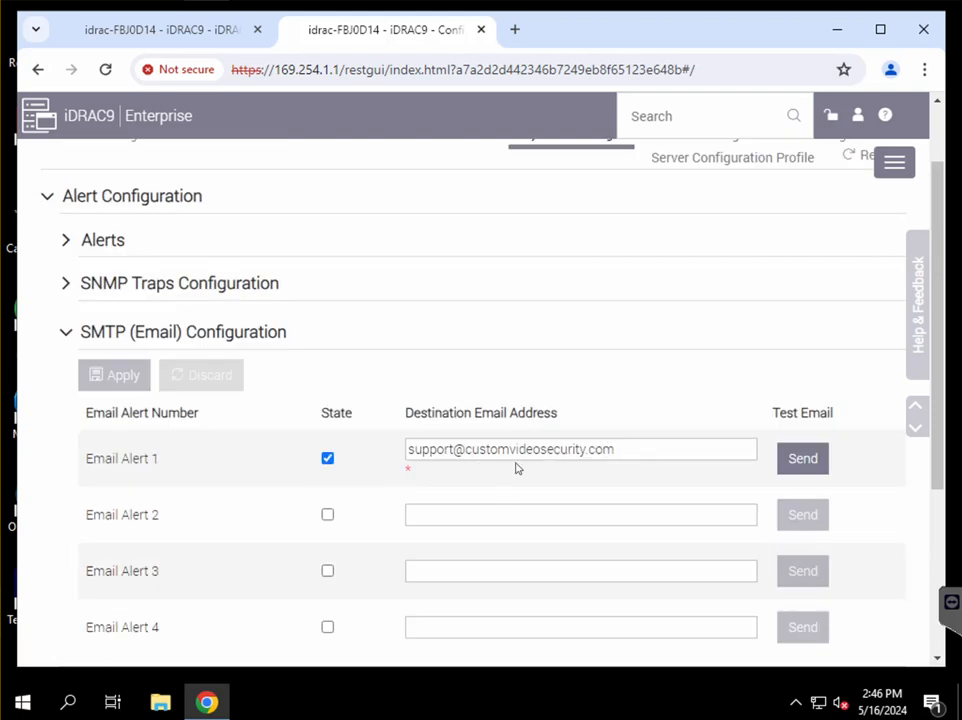
pyautogui.moveTo(474, 441)
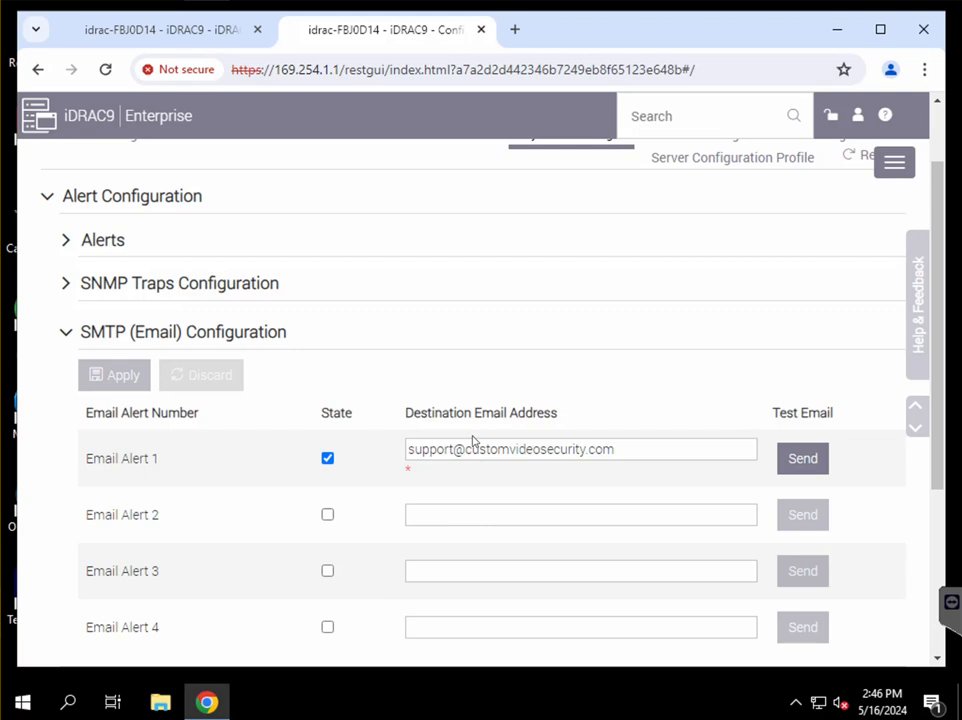